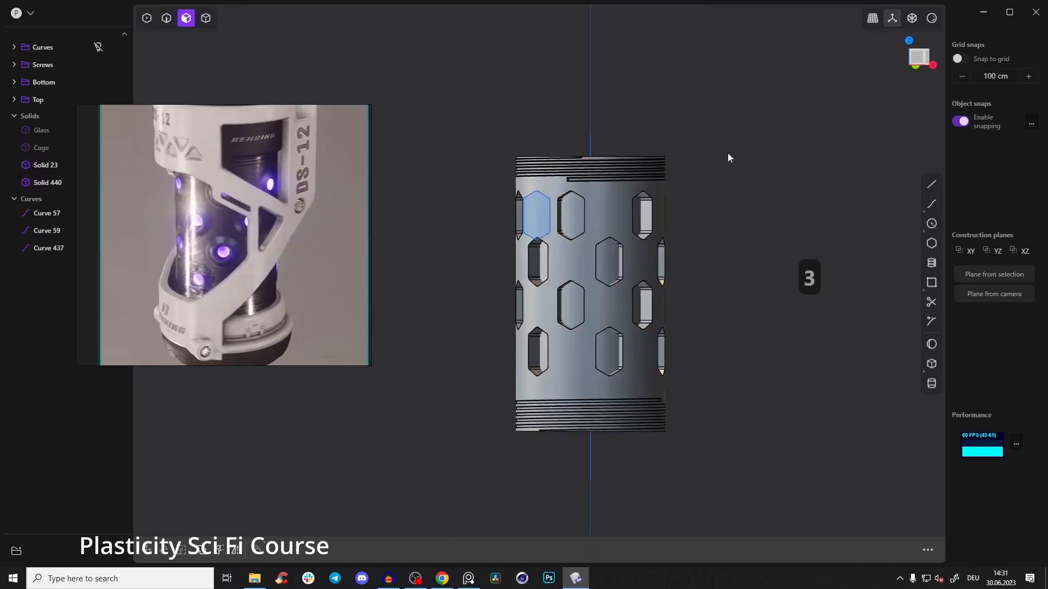
- Cut the rounded box solid with the profile curves, splitting it into upper and lower blocks
key(alt+h)
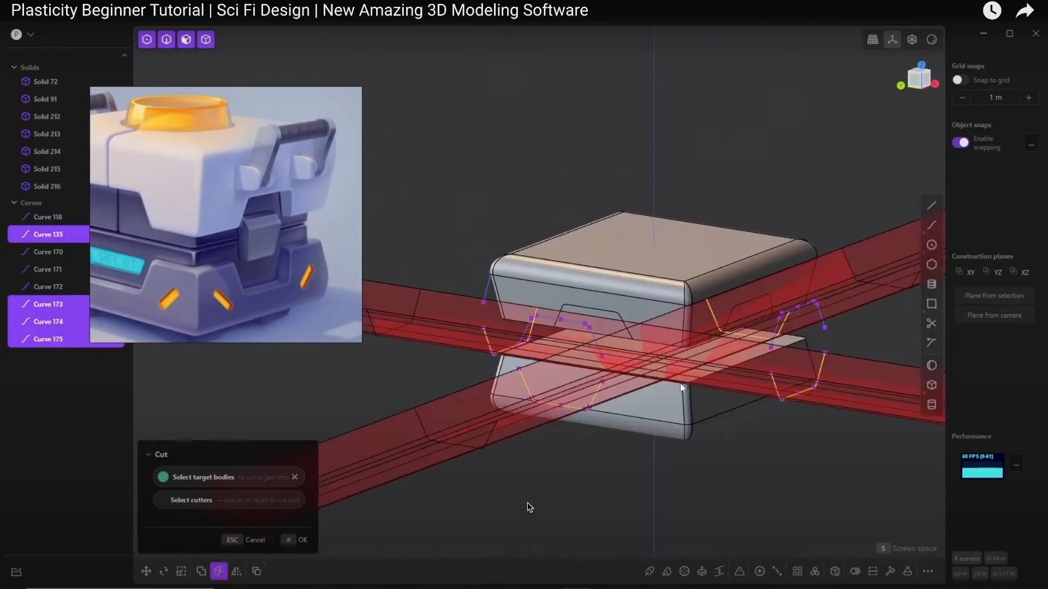
click(301, 540)
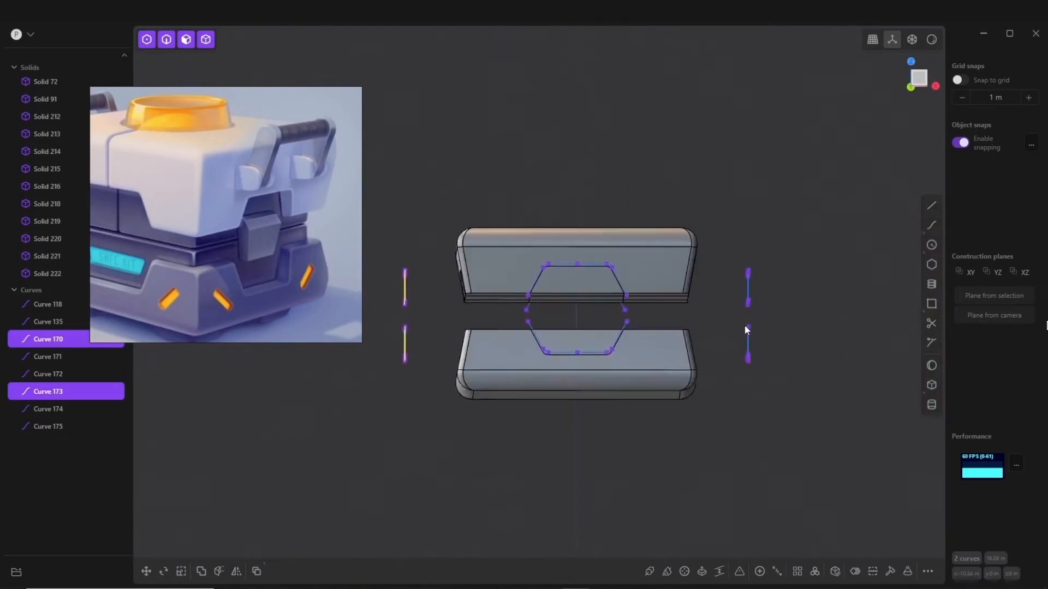